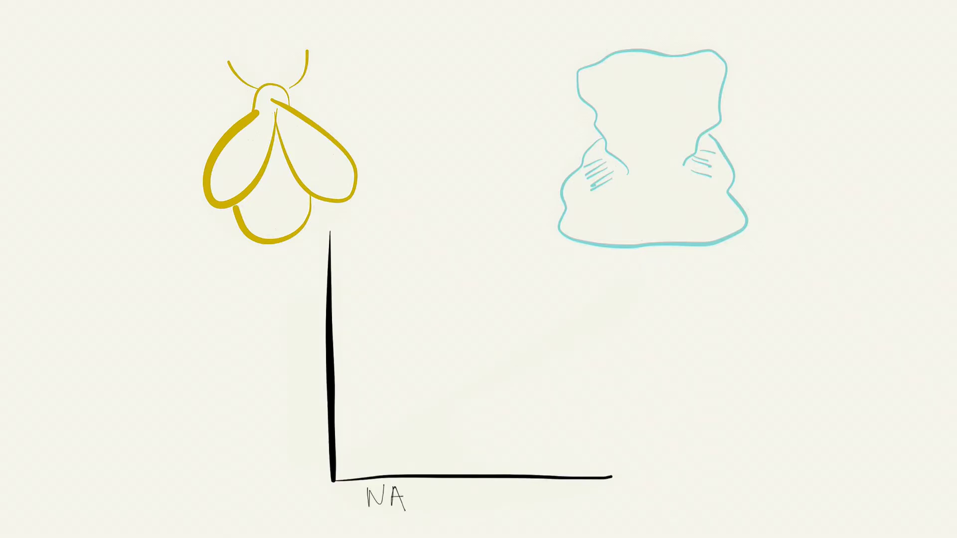
{"action": "type", "text": "INFORMATION"}
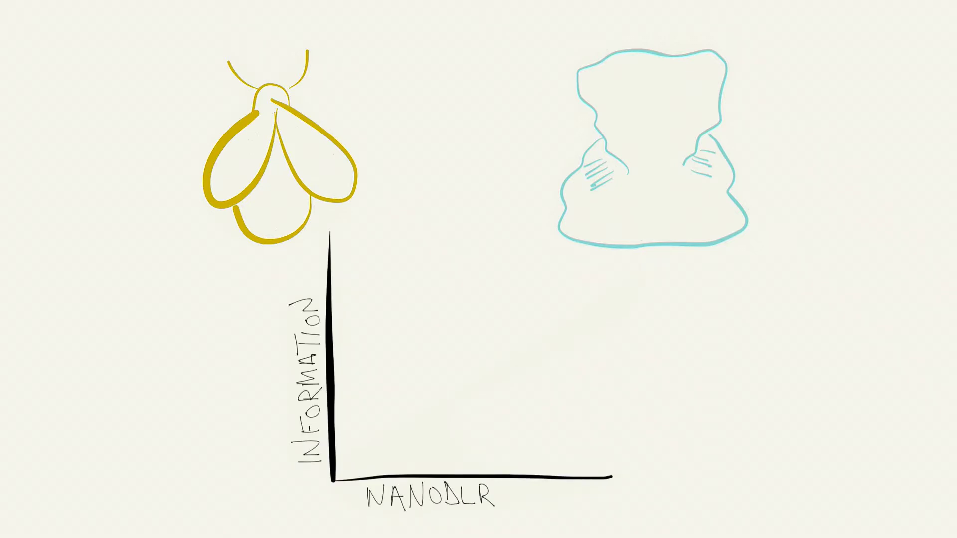